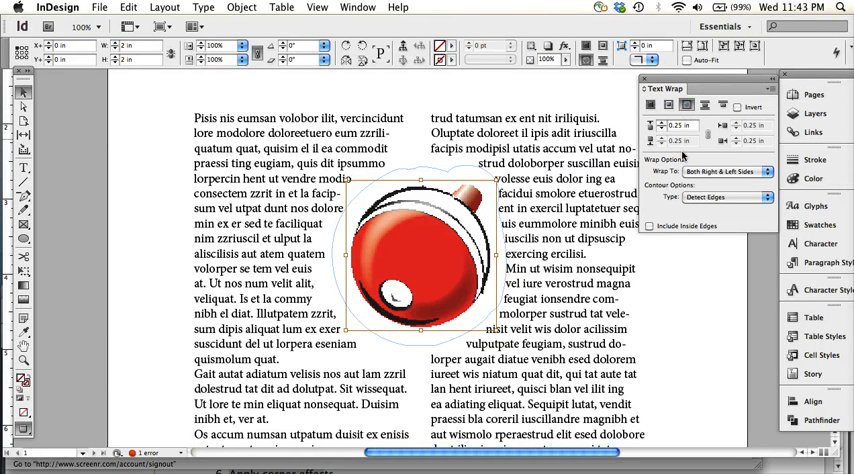
{"action": "mouse_move", "coordinate": [684, 106]}
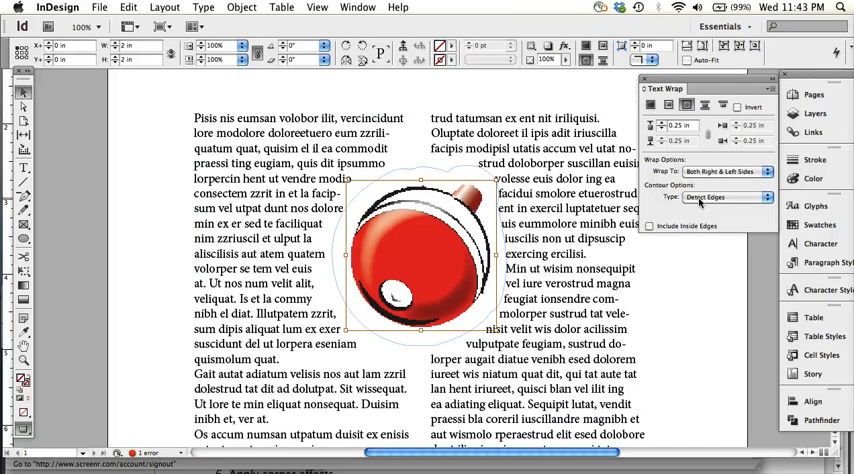
Step: Show the list of Contour Options types for the ornament's text wrap
{"action": "left_click", "coordinate": [728, 196]}
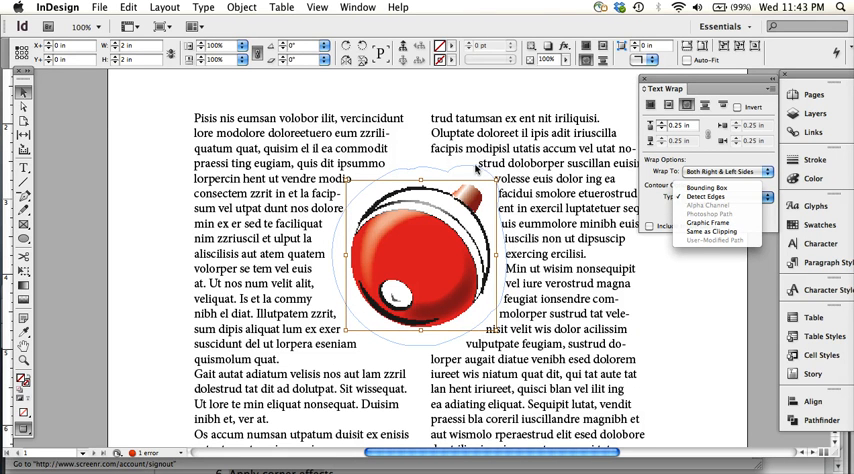
Step: Set the wrap contour to a User-Modified Path following the ornament's outline
{"action": "left_click", "coordinate": [704, 196]}
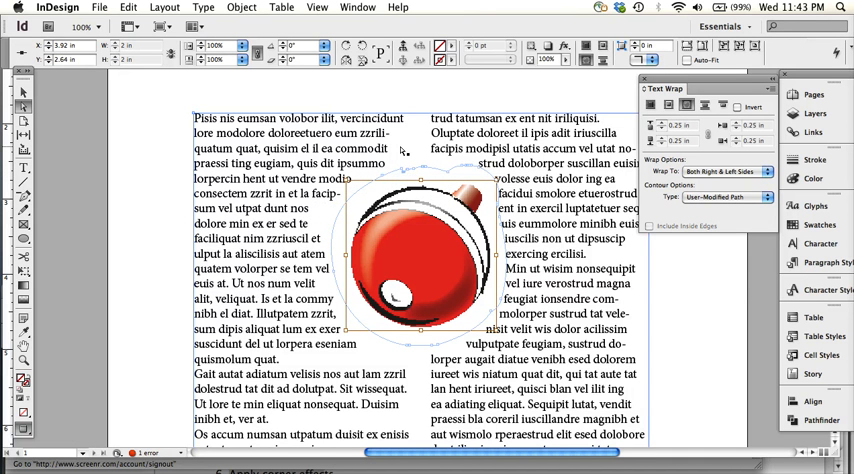
{"action": "left_click", "coordinate": [726, 196]}
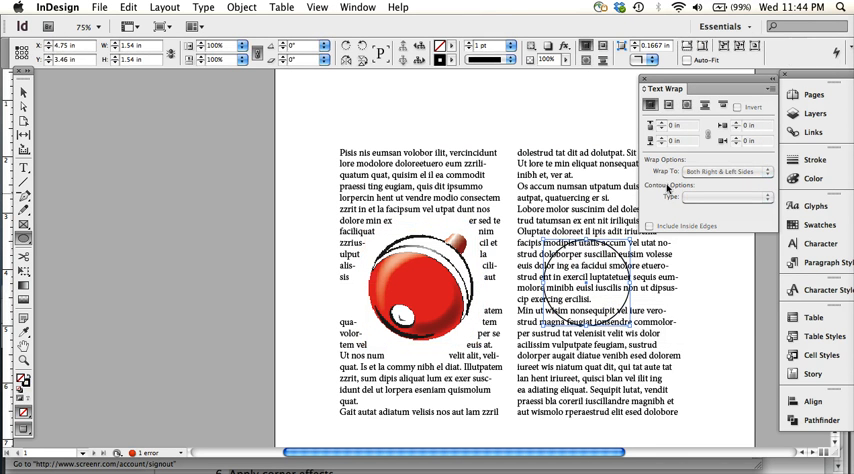
{"action": "mouse_move", "coordinate": [648, 106]}
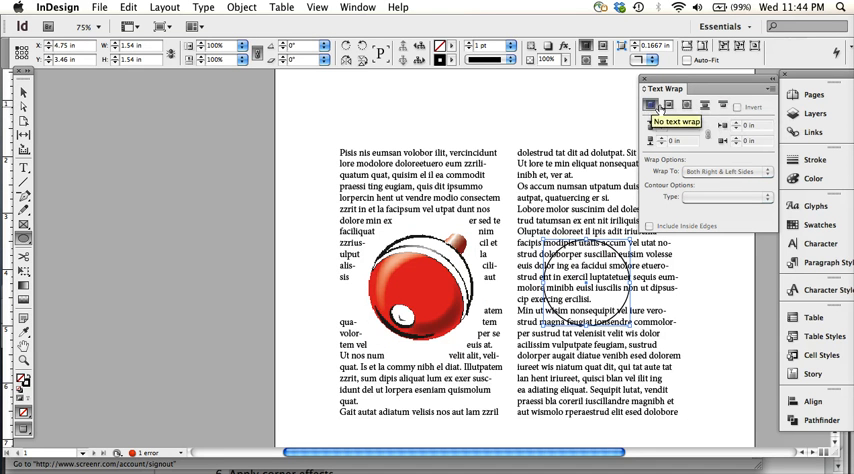
{"action": "mouse_move", "coordinate": [686, 104]}
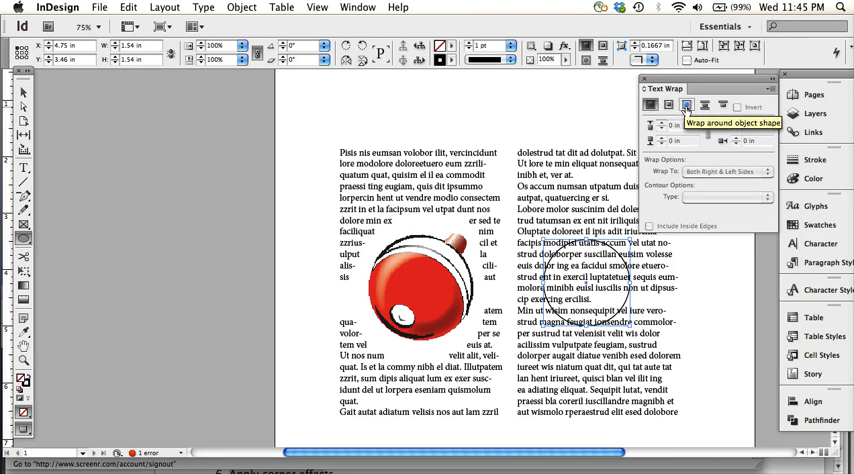
Step: Apply 'Wrap around object shape' to the circle so right-column text follows its outline
{"action": "left_click", "coordinate": [688, 108]}
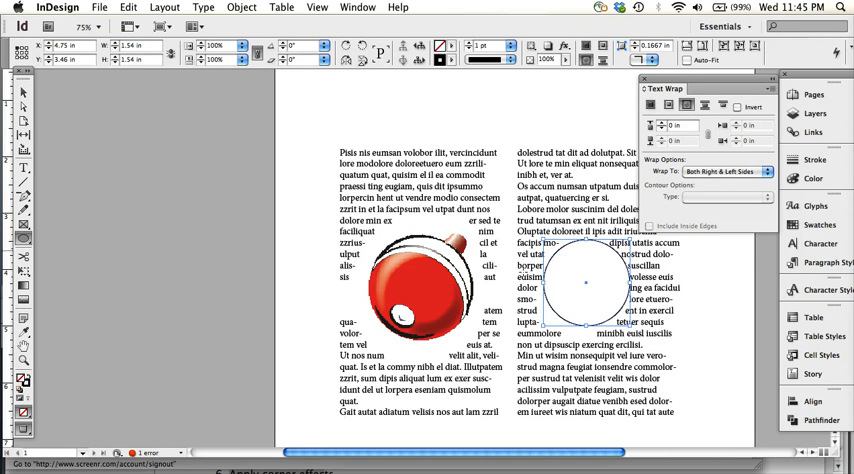